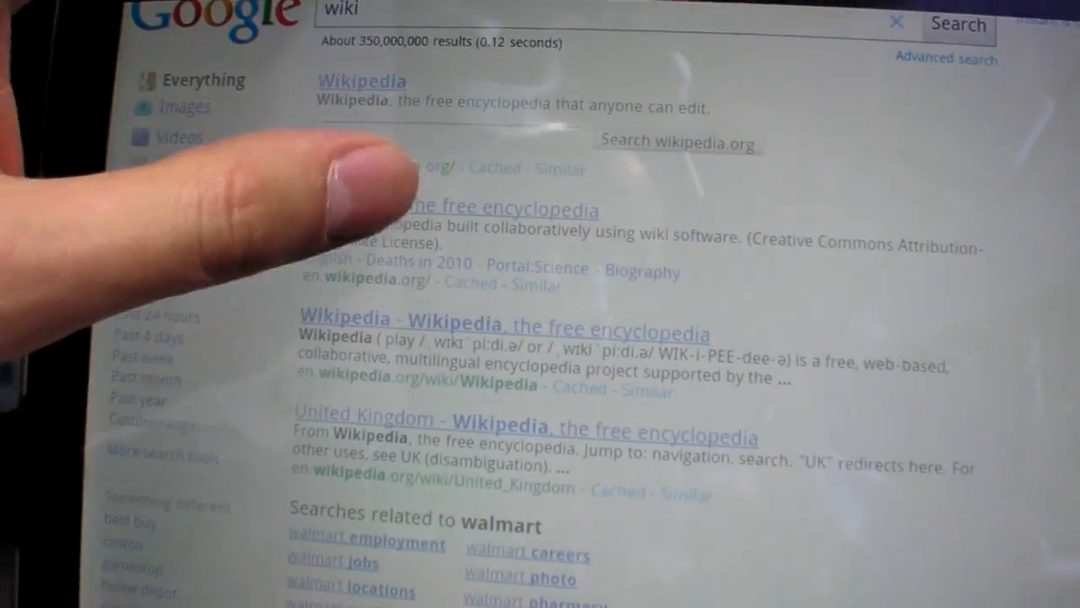
Show the browser's overflow options, then return to the home screen.
{"action": "left_click", "coordinate": [361, 81]}
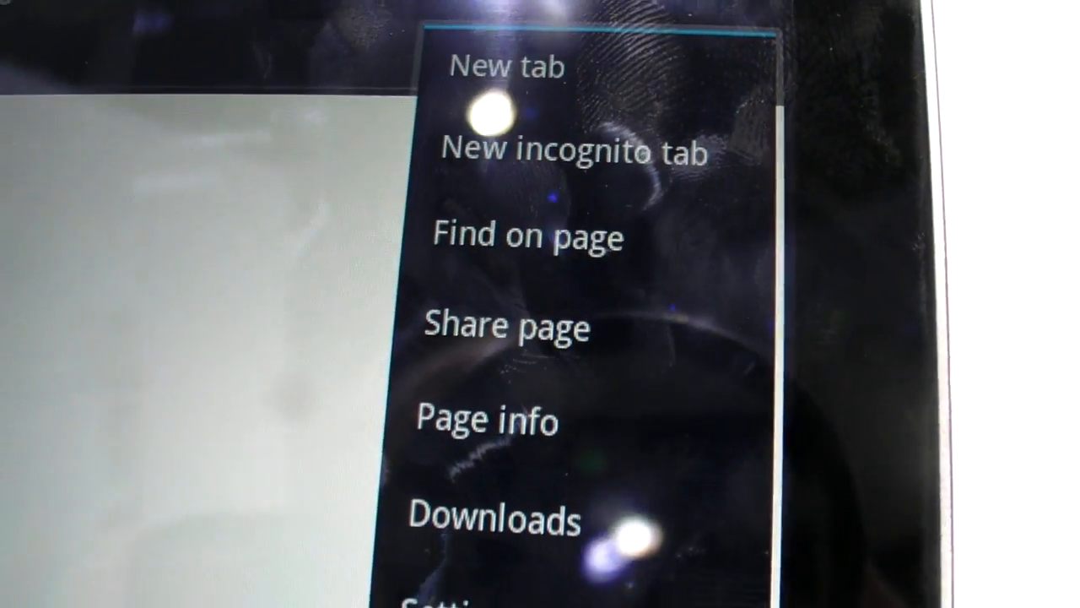
{"action": "left_click", "coordinate": [574, 152]}
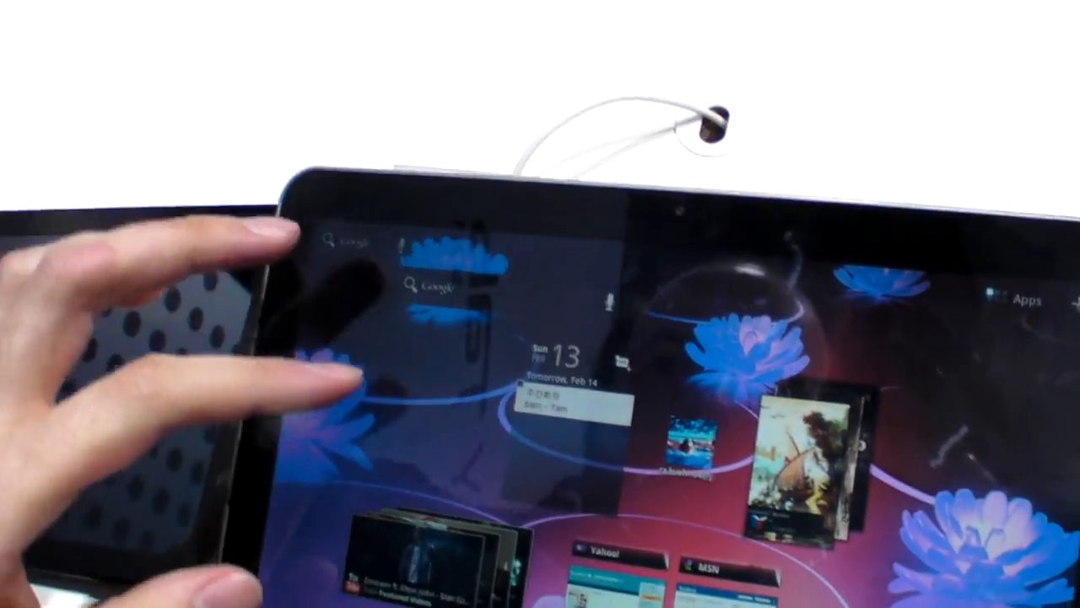
Launch Settings from the Apps grid on the home screen.
{"action": "left_click", "coordinate": [1016, 301]}
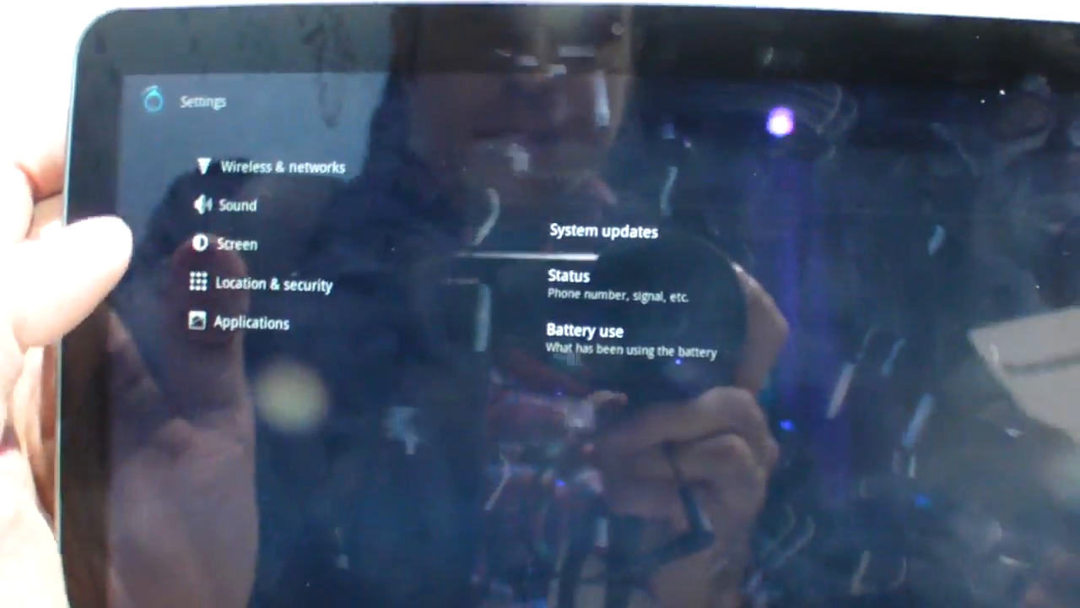
Show the Screen settings for brightness, auto-rotation and animation.
{"action": "left_click", "coordinate": [235, 243]}
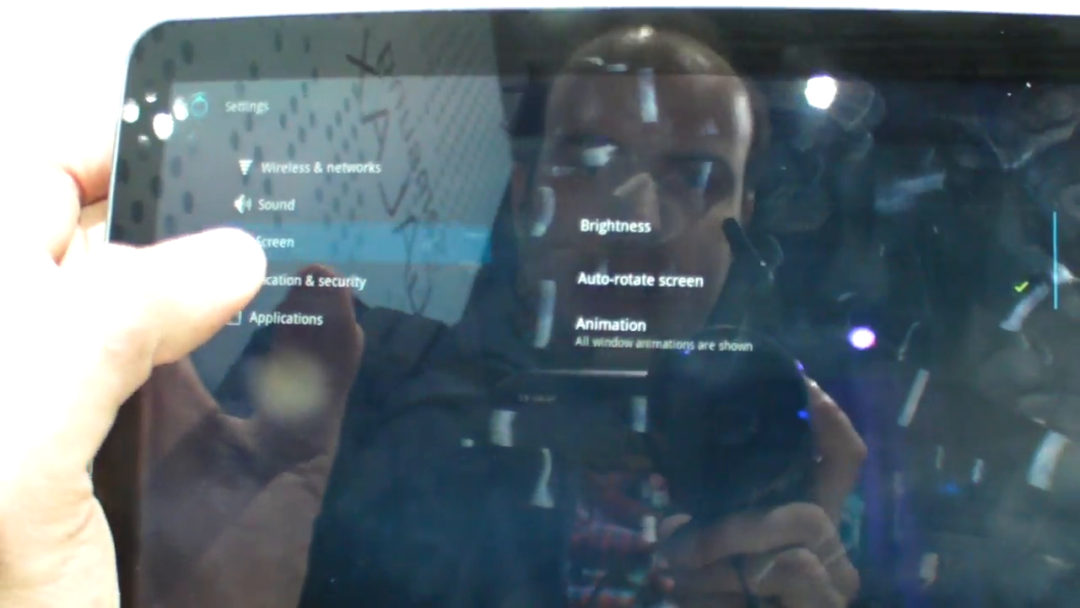
{"action": "left_click", "coordinate": [614, 226]}
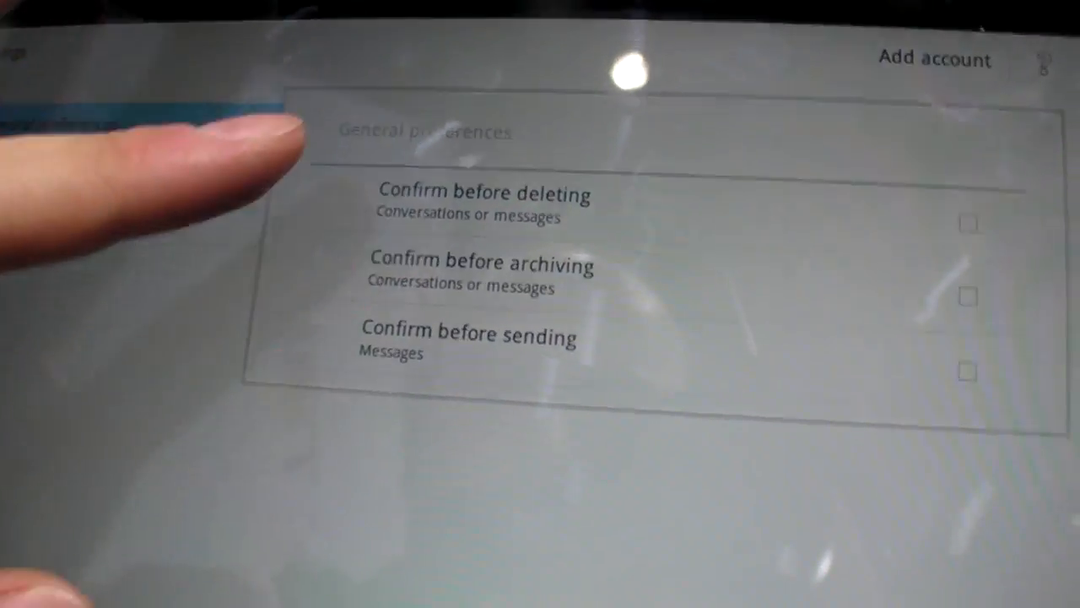
Show the signed-in Gmail account's Sync options from General preferences.
{"action": "left_click", "coordinate": [228, 187]}
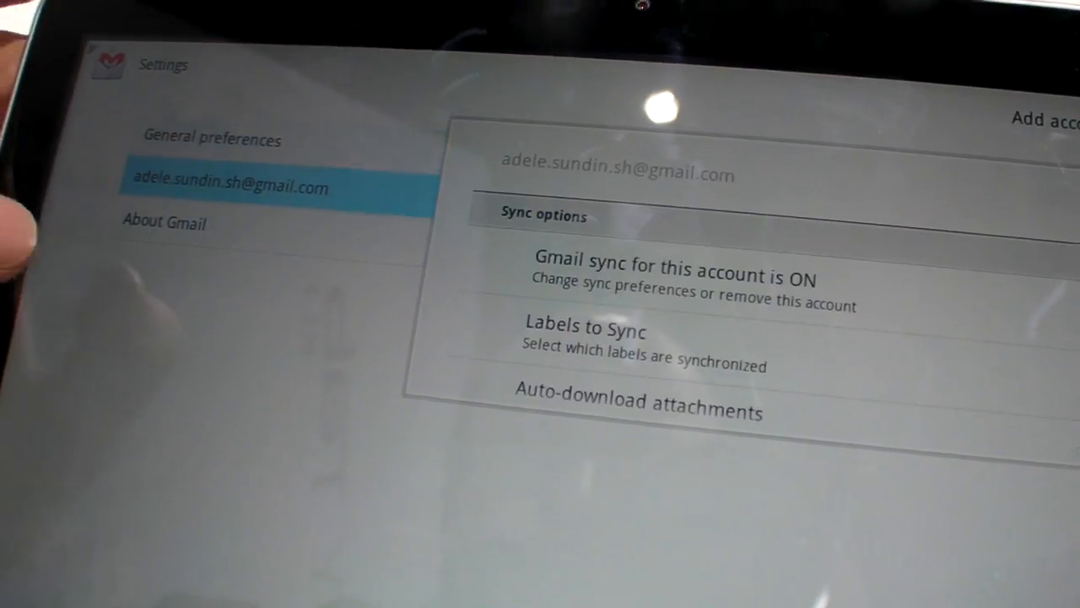
{"action": "scroll", "scroll_direction": "down", "scroll_amount": 3}
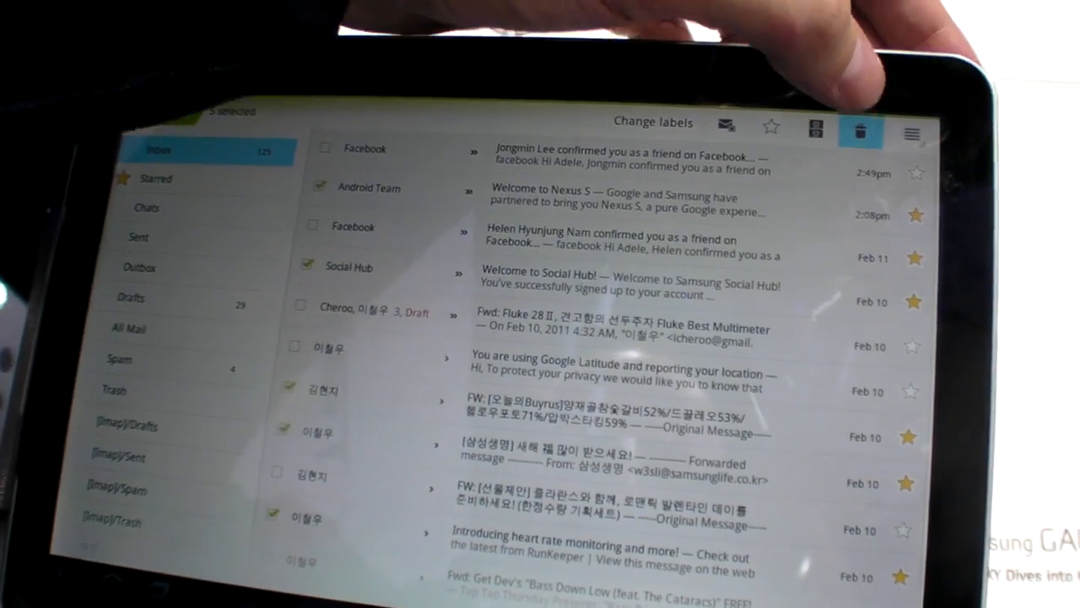
Tick another inbox conversation to add it to the selected batch.
{"action": "left_click", "coordinate": [861, 131]}
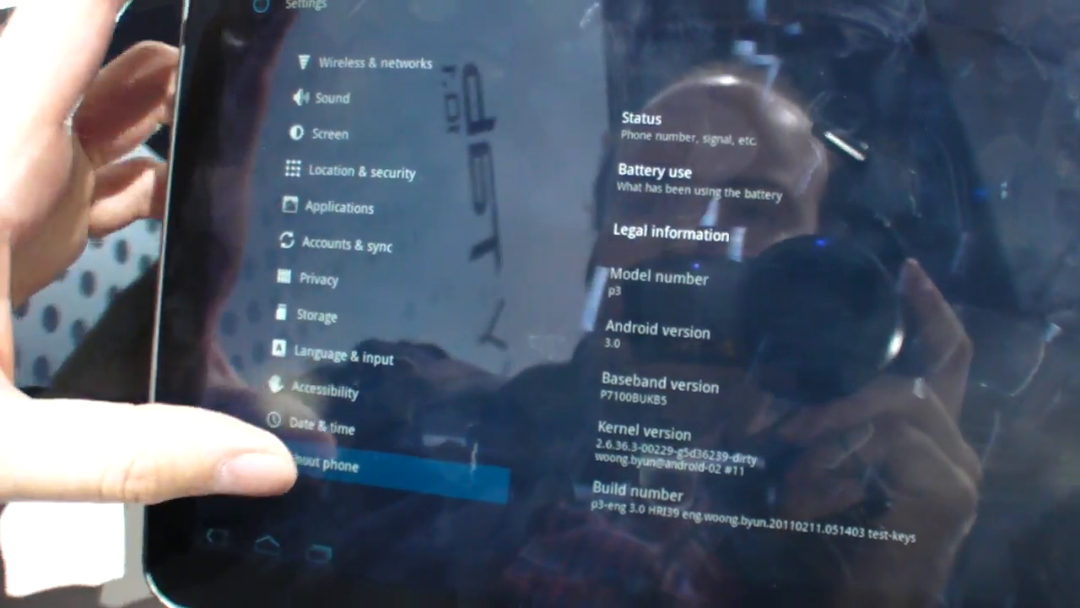
Show all installed apps in Manage applications, not only downloaded ones.
{"action": "left_click", "coordinate": [337, 206]}
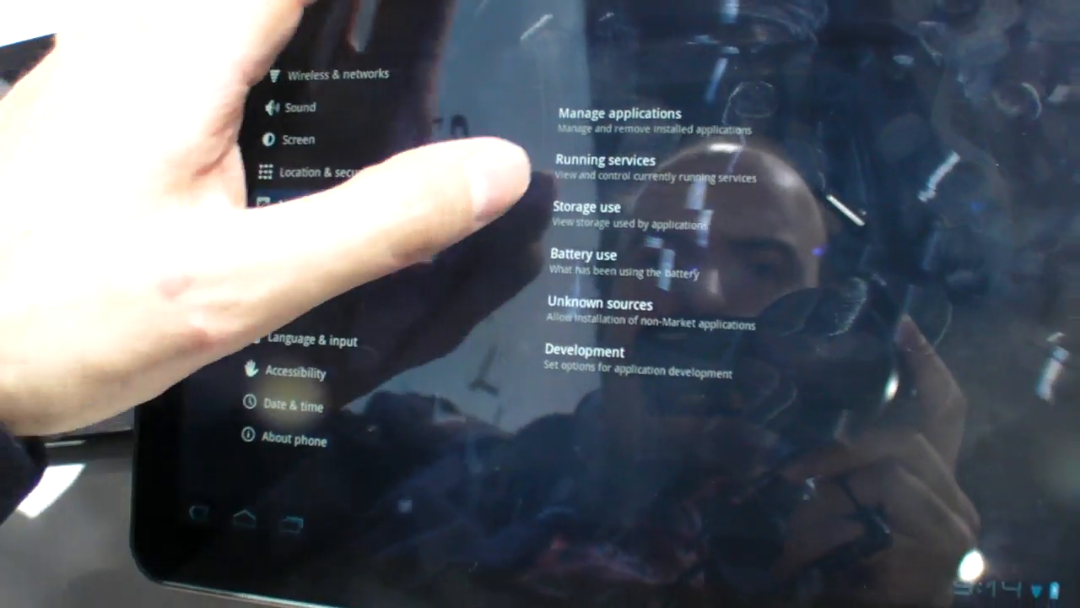
{"action": "left_click", "coordinate": [616, 114]}
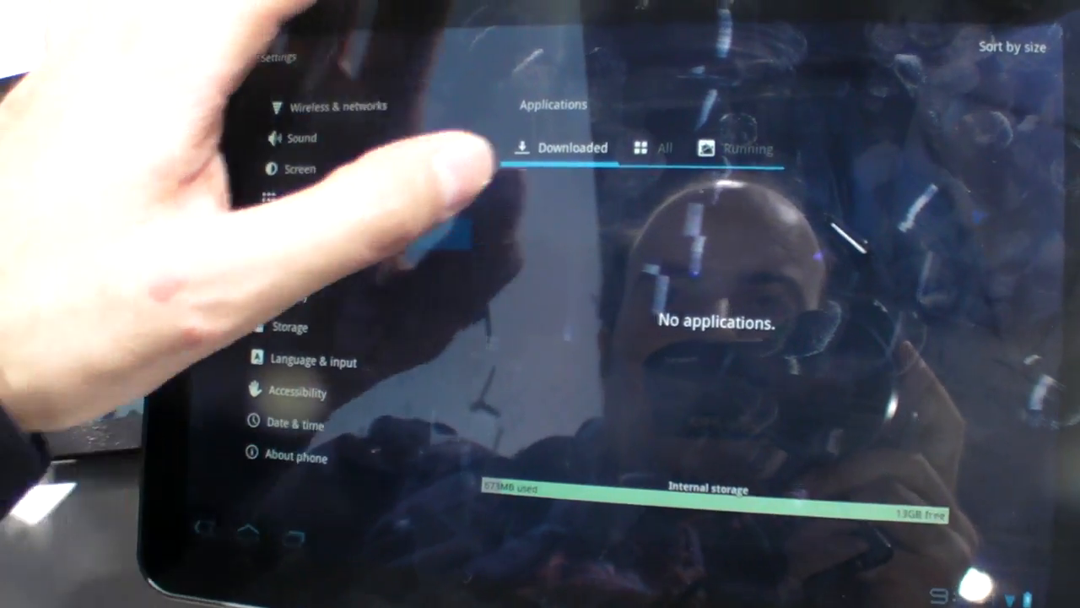
{"action": "left_click", "coordinate": [665, 148]}
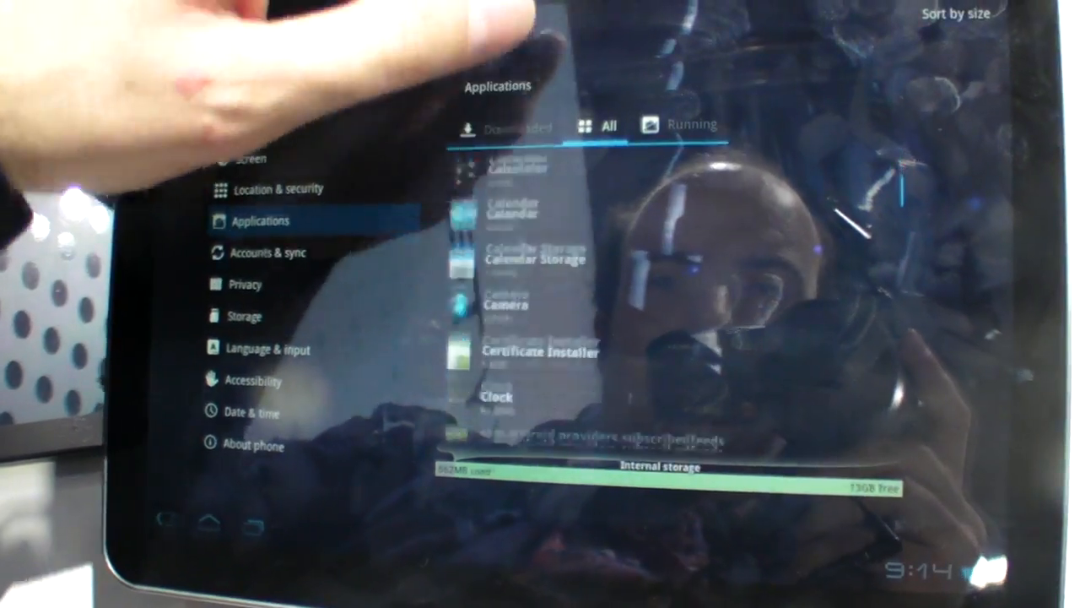
{"action": "left_click", "coordinate": [497, 394]}
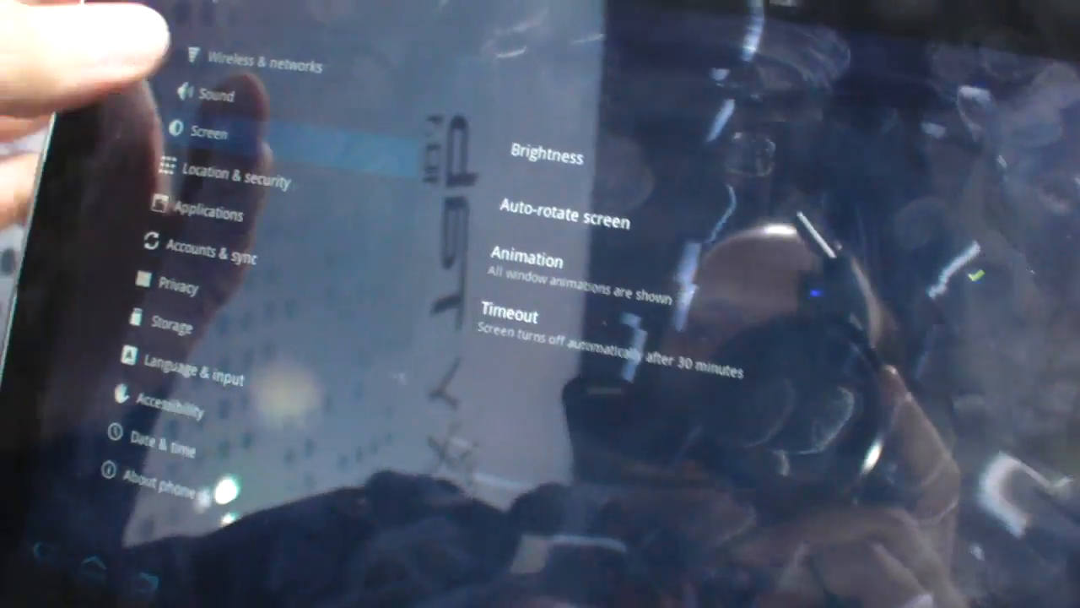
View Sound settings, return home, and start a Google search showing the keyboard.
{"action": "left_click", "coordinate": [203, 95]}
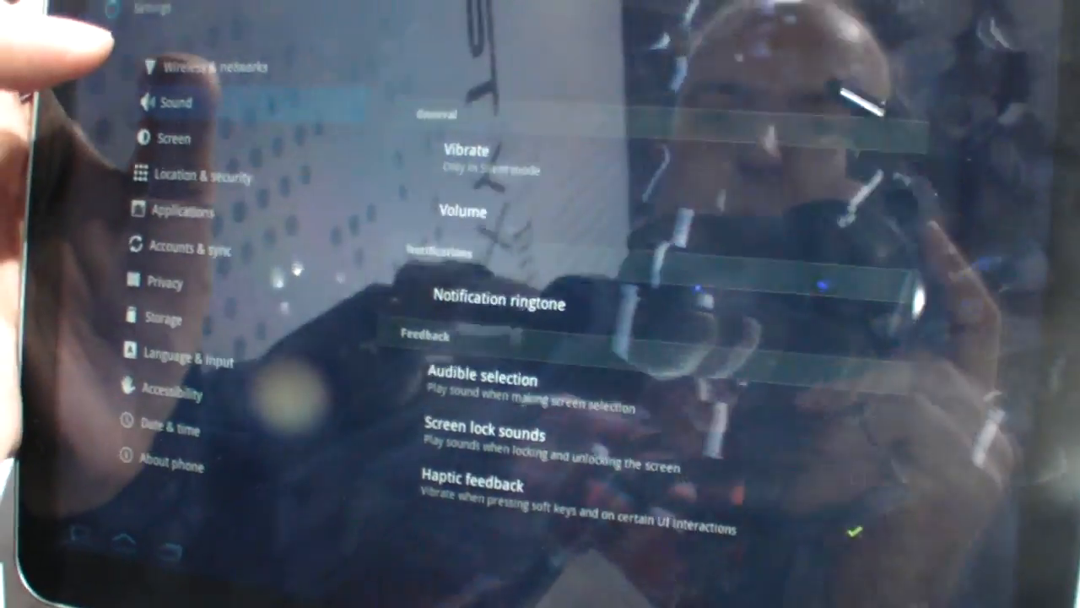
{"action": "left_click", "coordinate": [211, 67]}
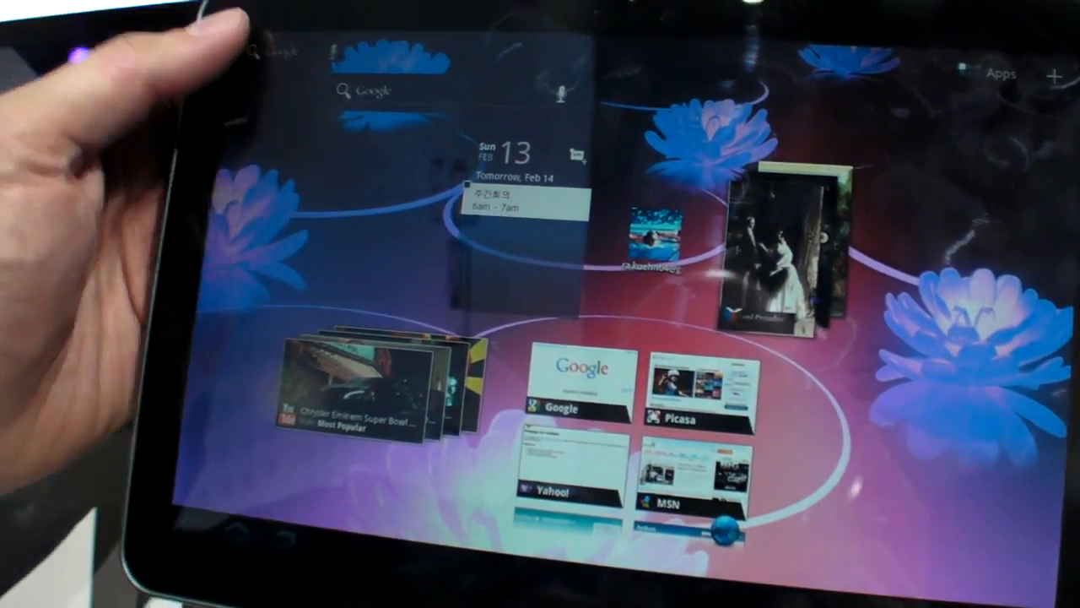
{"action": "left_click", "coordinate": [379, 91]}
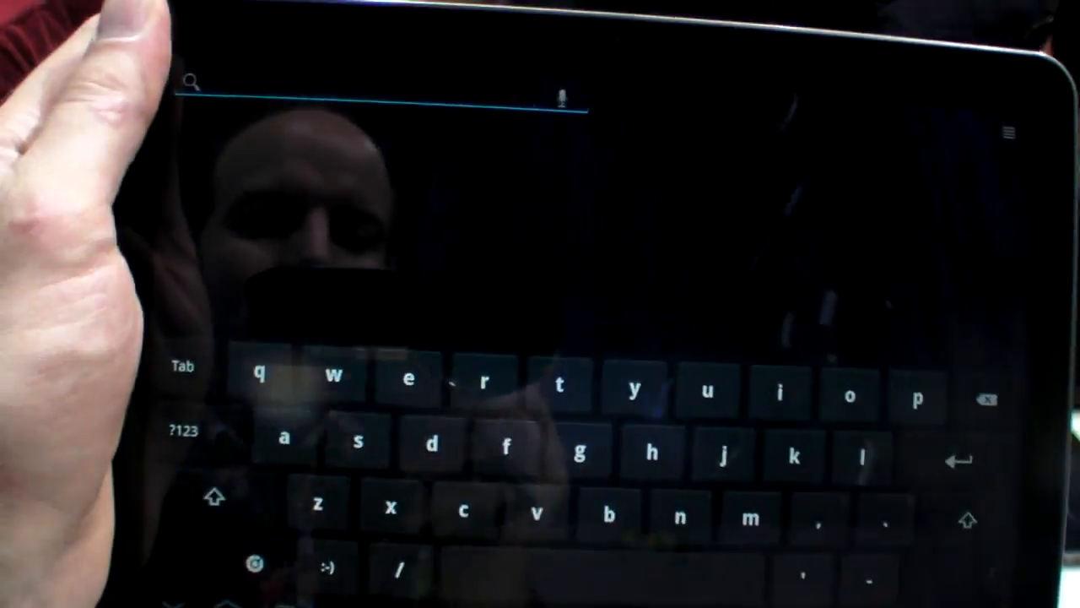